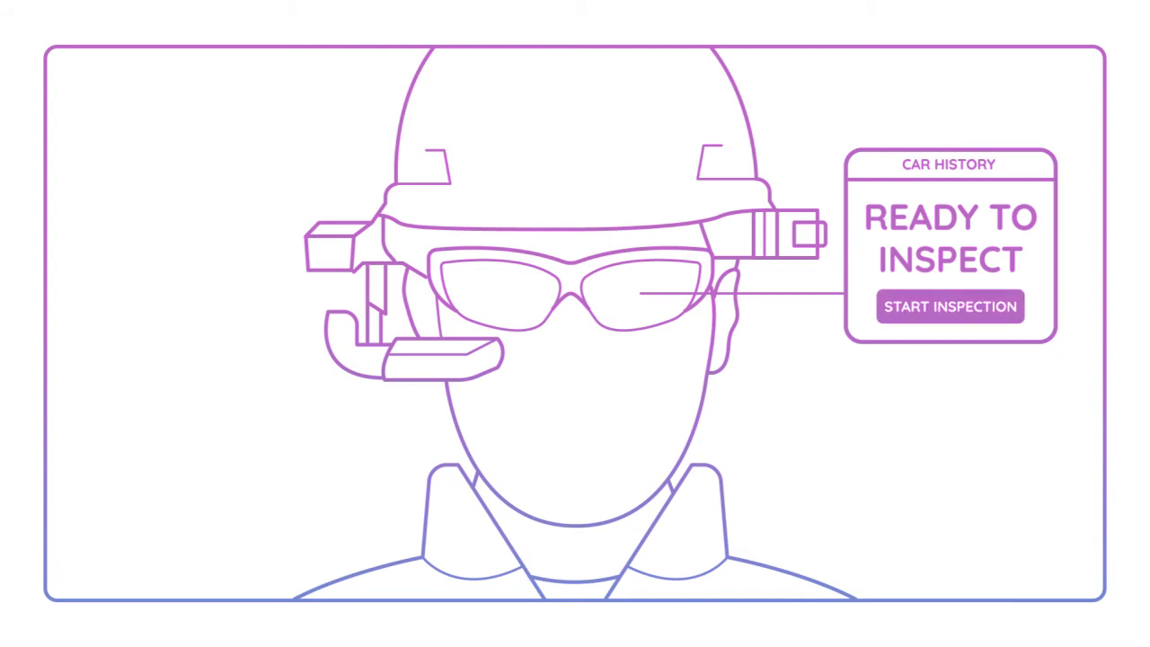
click(950, 306)
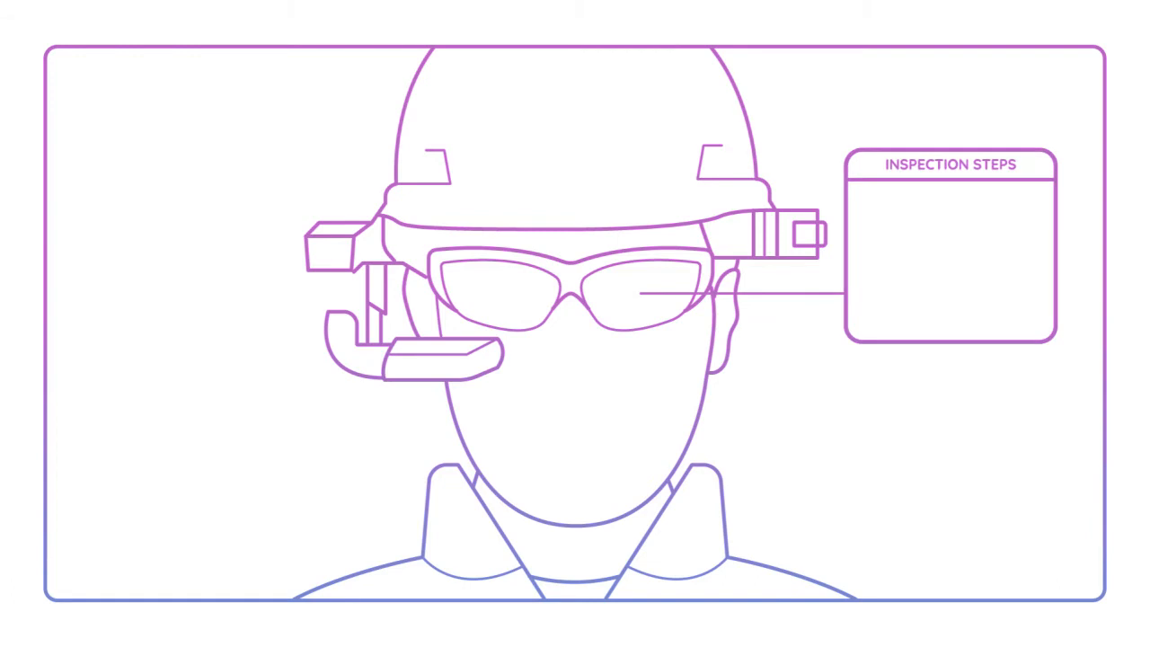